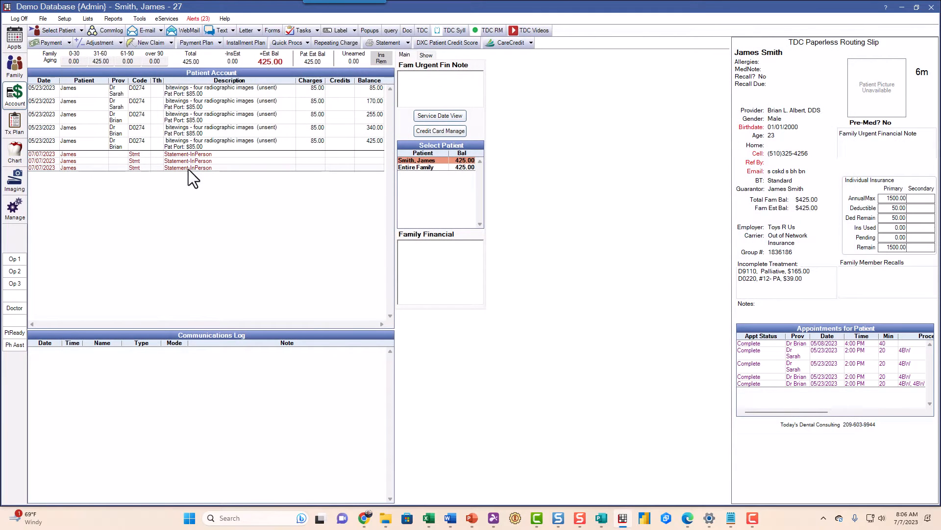
mouse_move(231, 196)
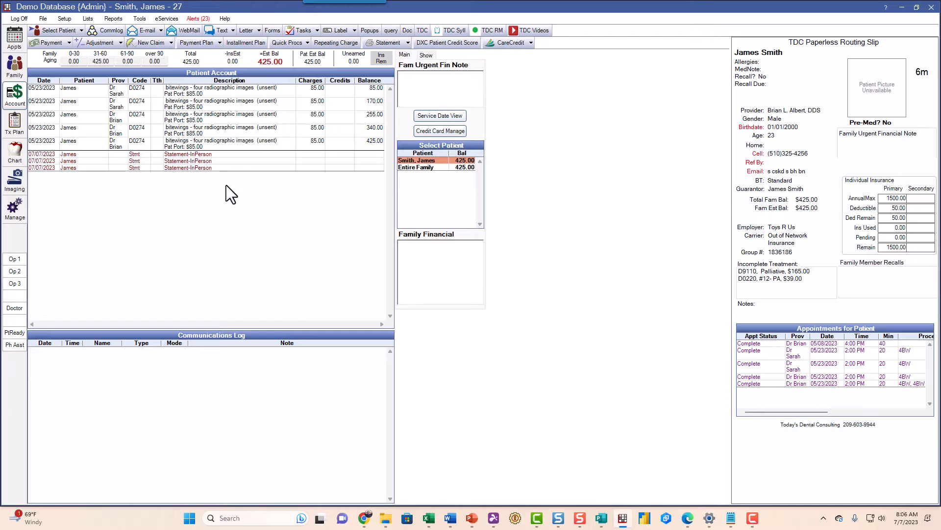
mouse_move(214, 179)
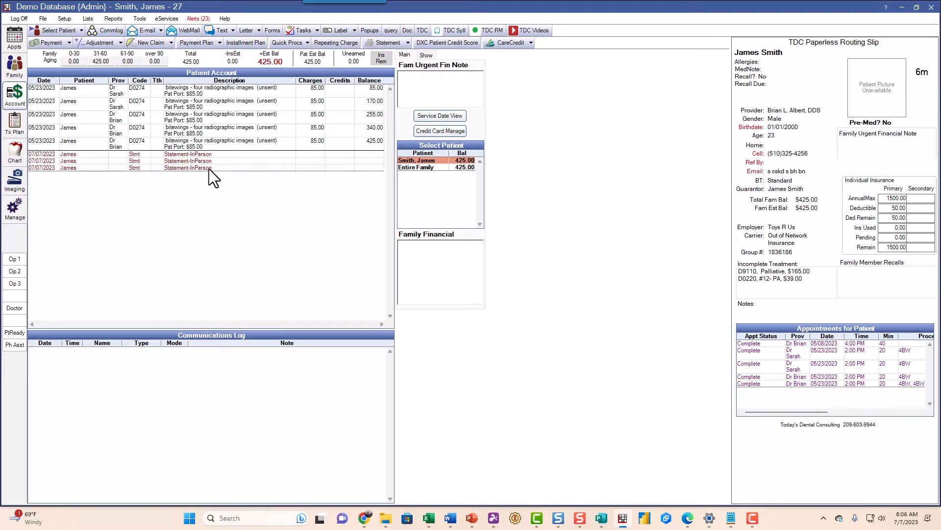
mouse_move(28, 142)
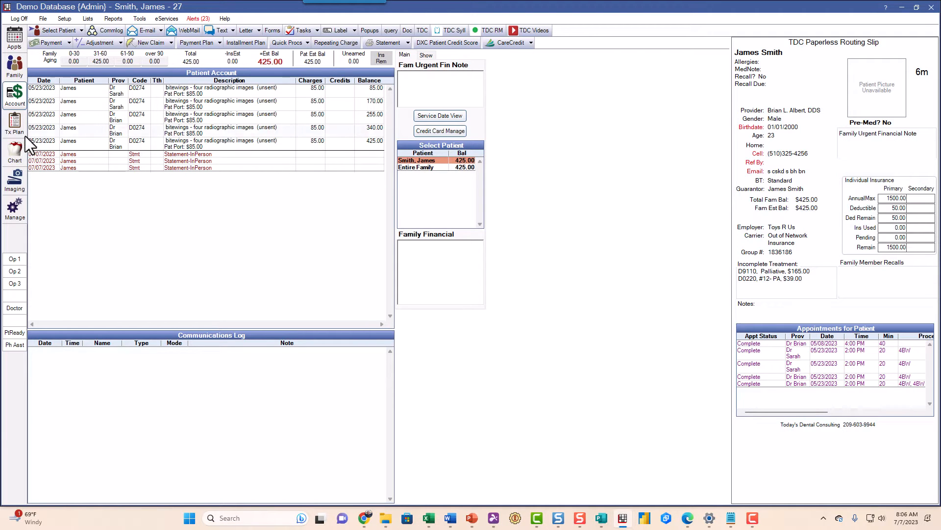
left_click(14, 177)
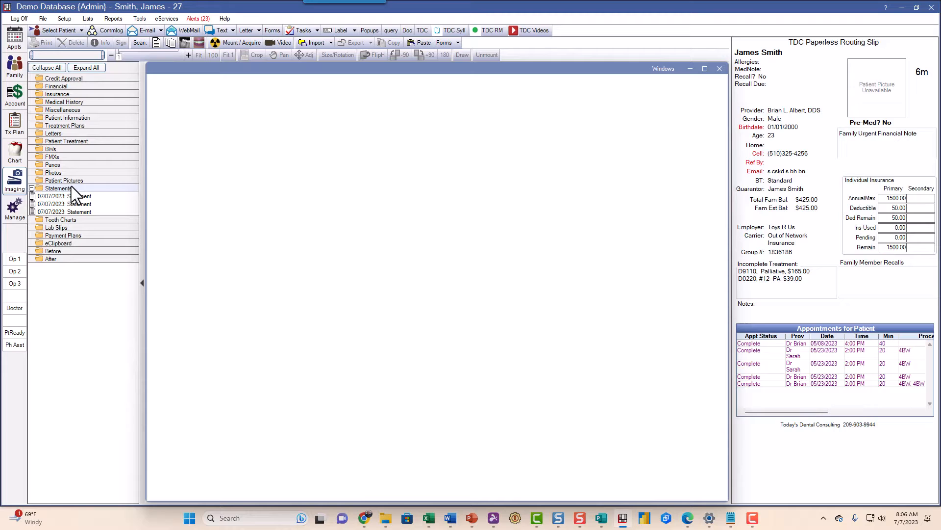
left_click(64, 204)
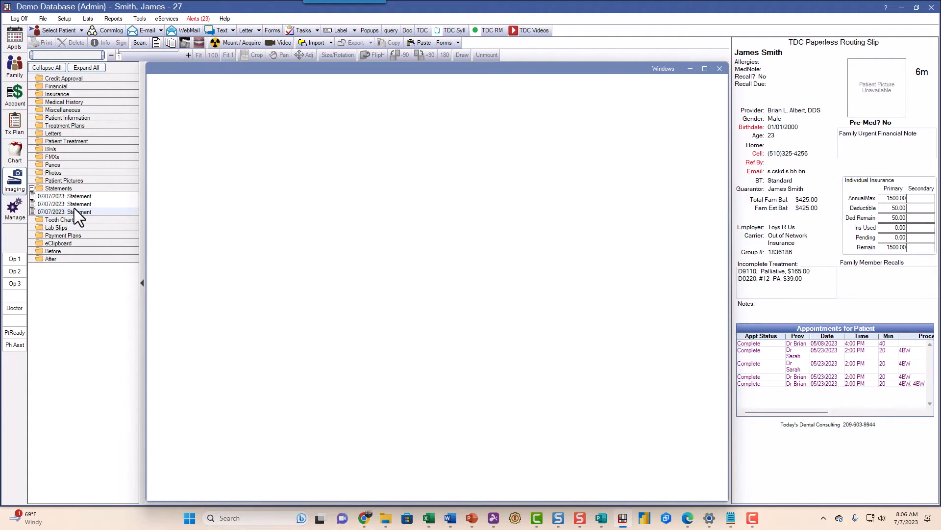
left_click(64, 203)
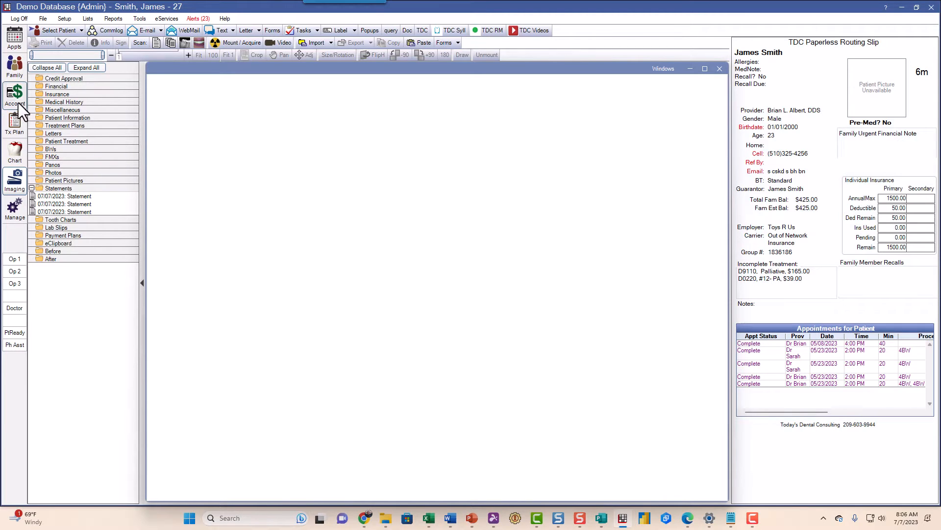
Show the Collection 1, 2 and 3 Quick Procs options in the Account ledger
left_click(14, 96)
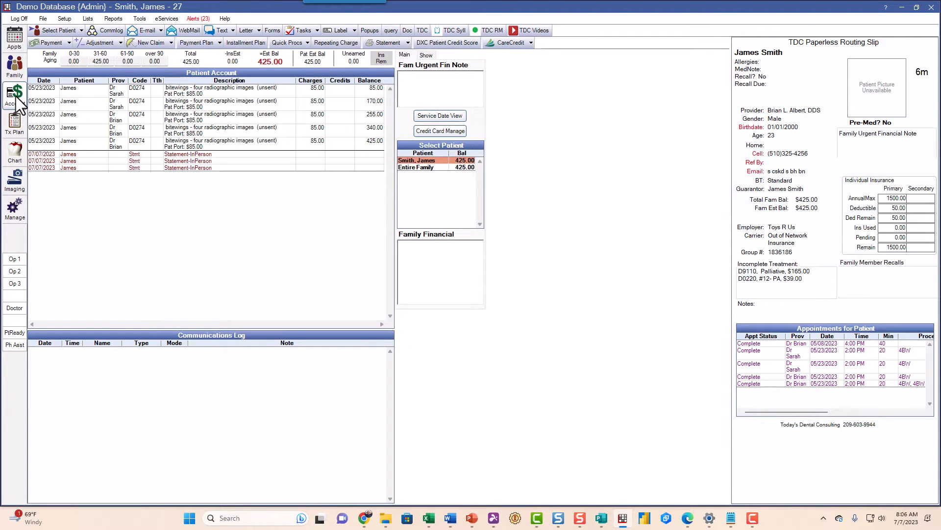
mouse_move(298, 123)
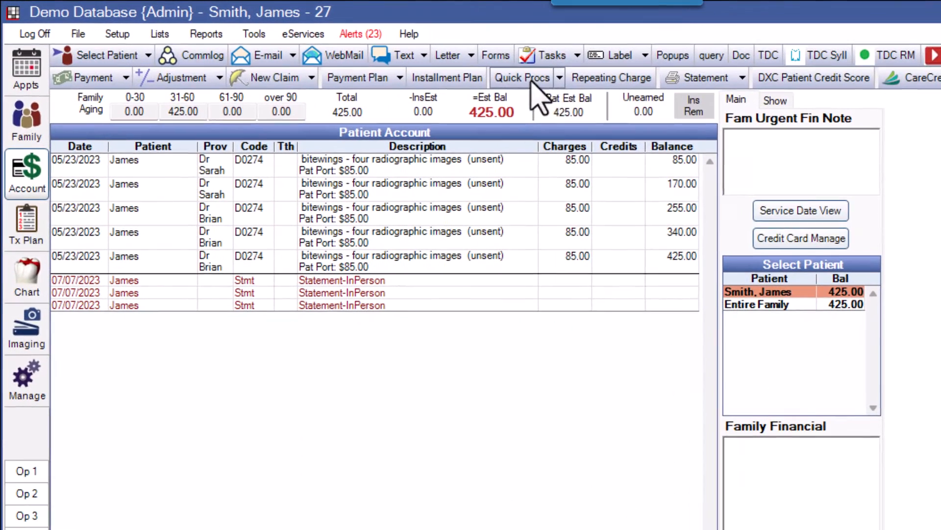
left_click(521, 77)
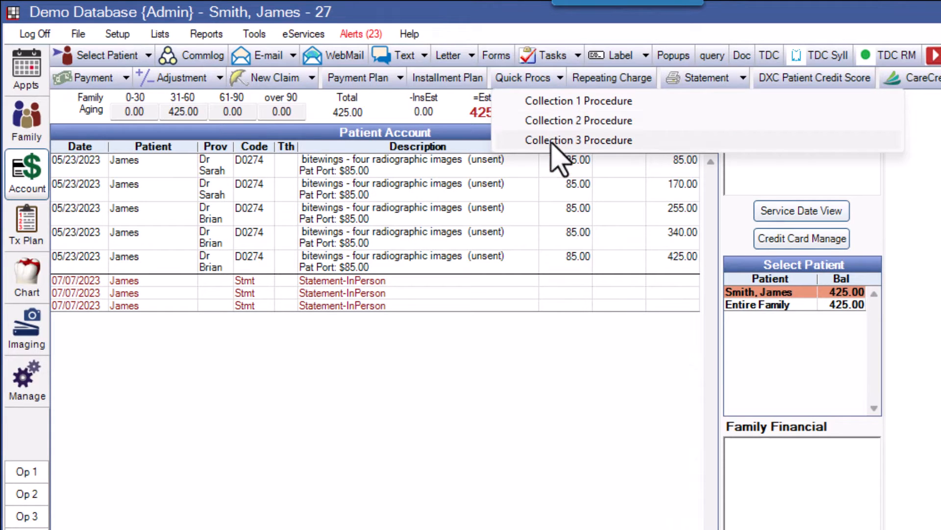
mouse_move(562, 114)
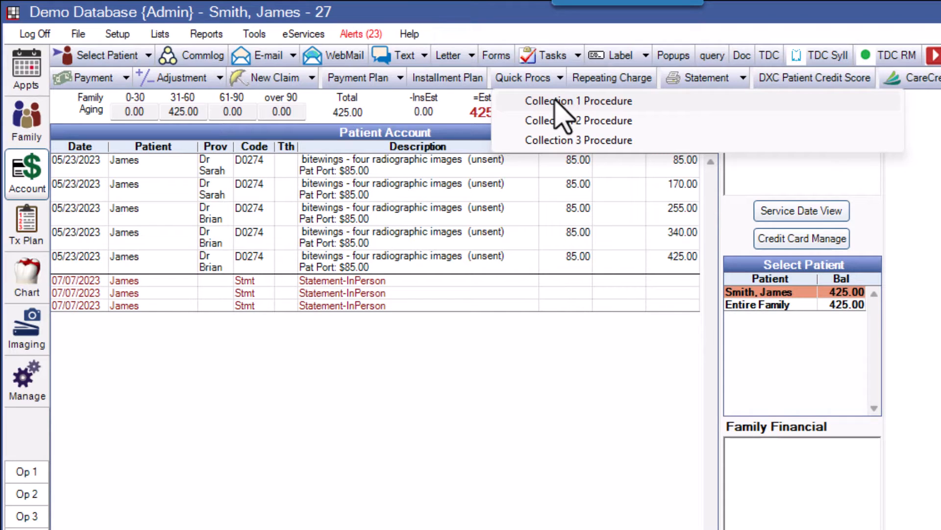
Post Collection Procedure 1 and print Collection Letter 1 about the $425 balance
left_click(577, 100)
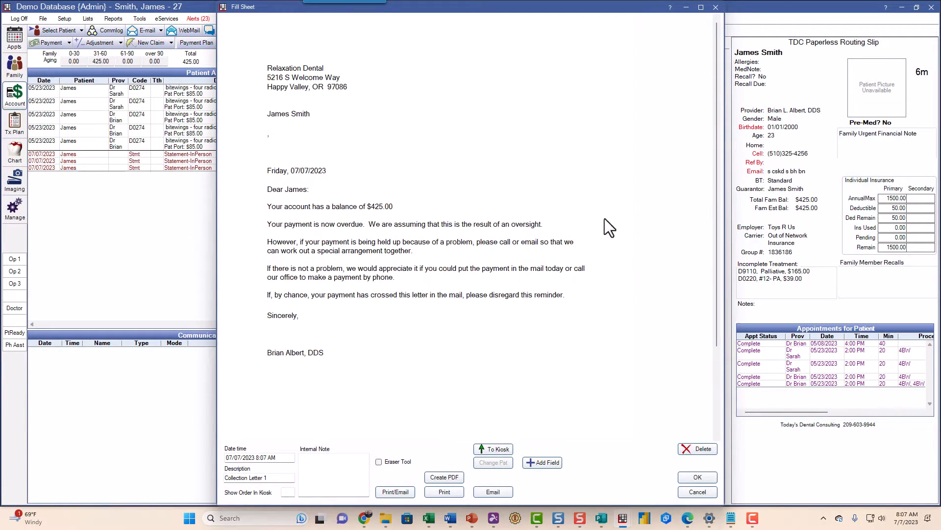
mouse_move(399, 171)
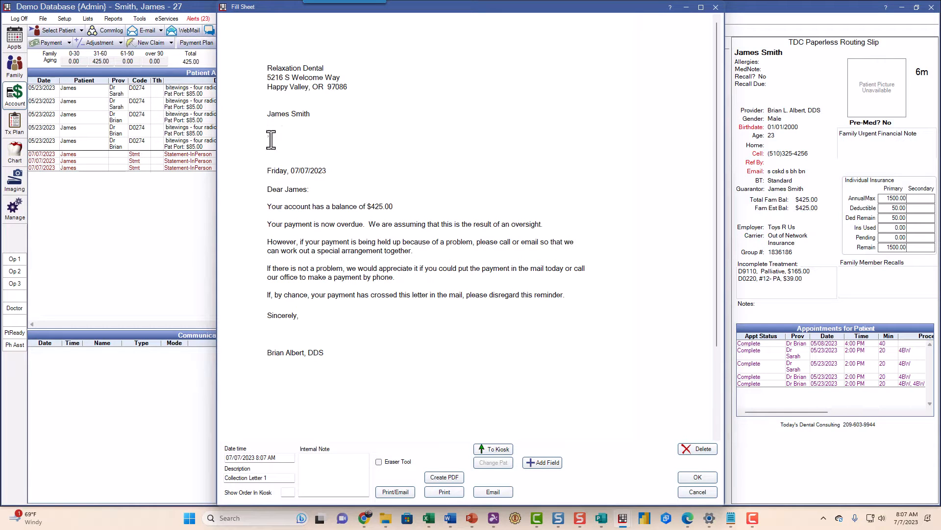
mouse_move(465, 278)
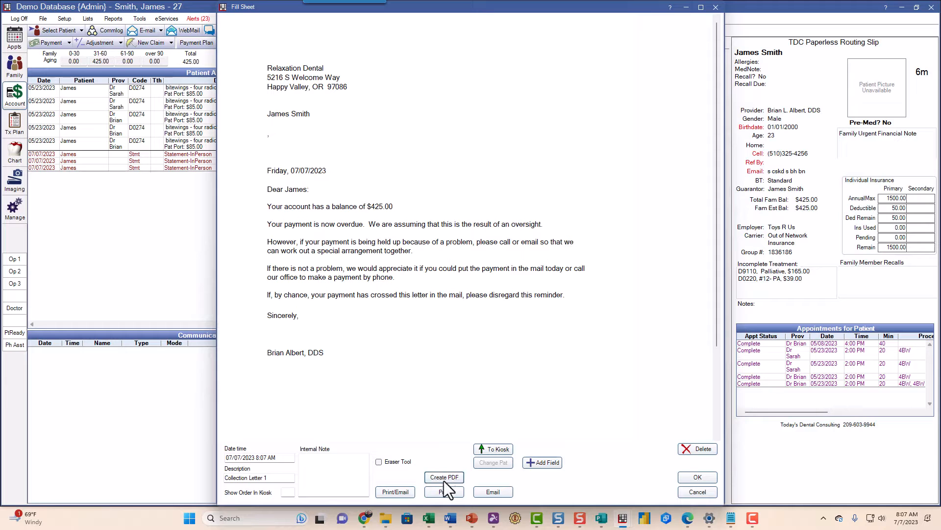
left_click(444, 492)
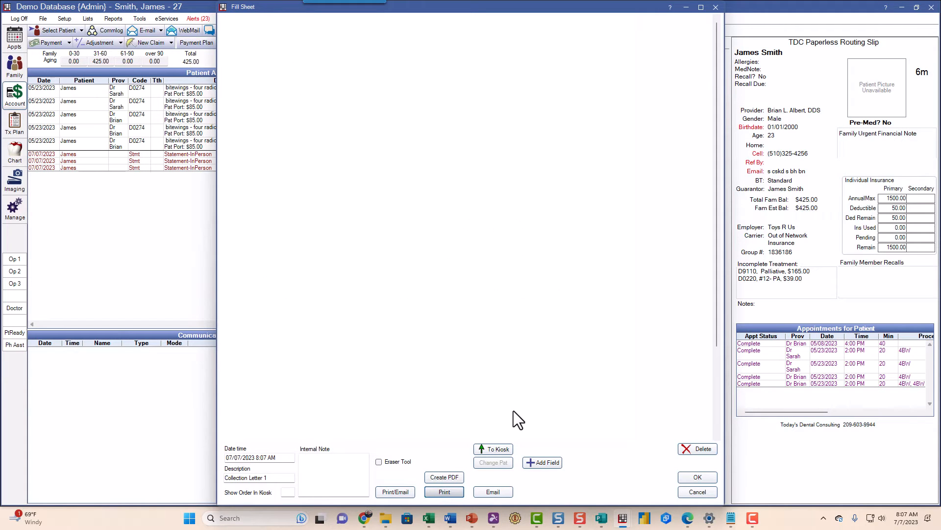
left_click(444, 491)
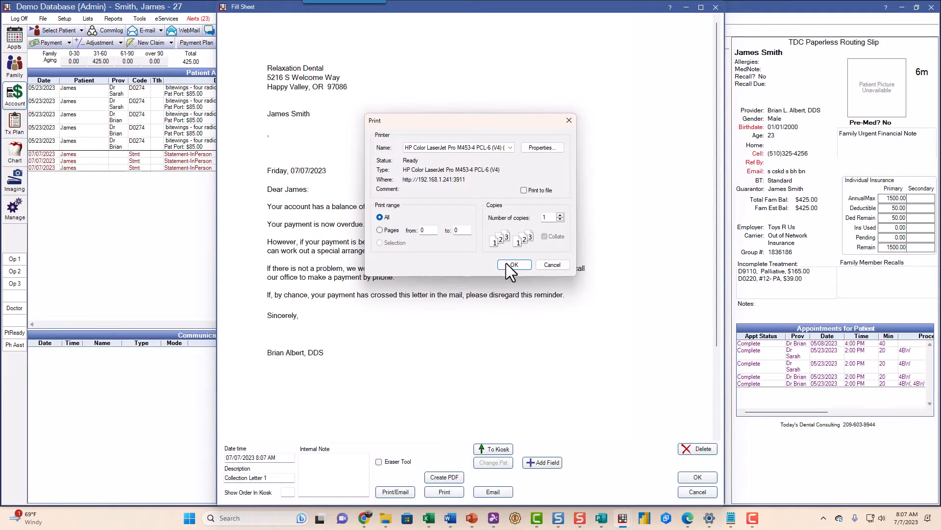
left_click(513, 265)
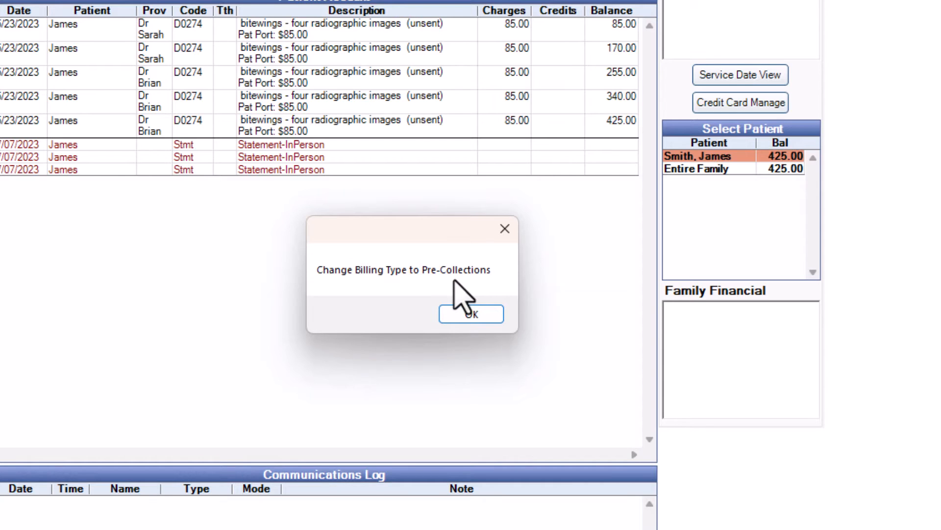
mouse_move(312, 163)
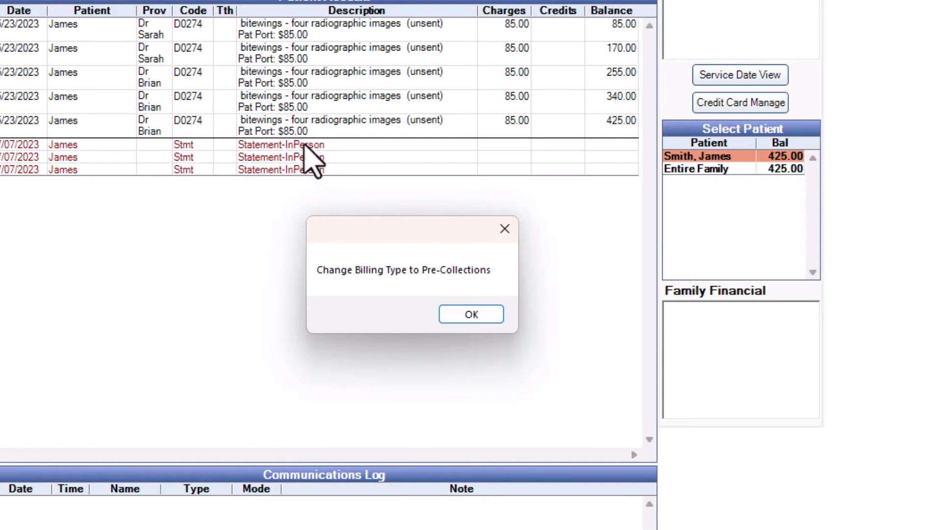
mouse_move(181, 279)
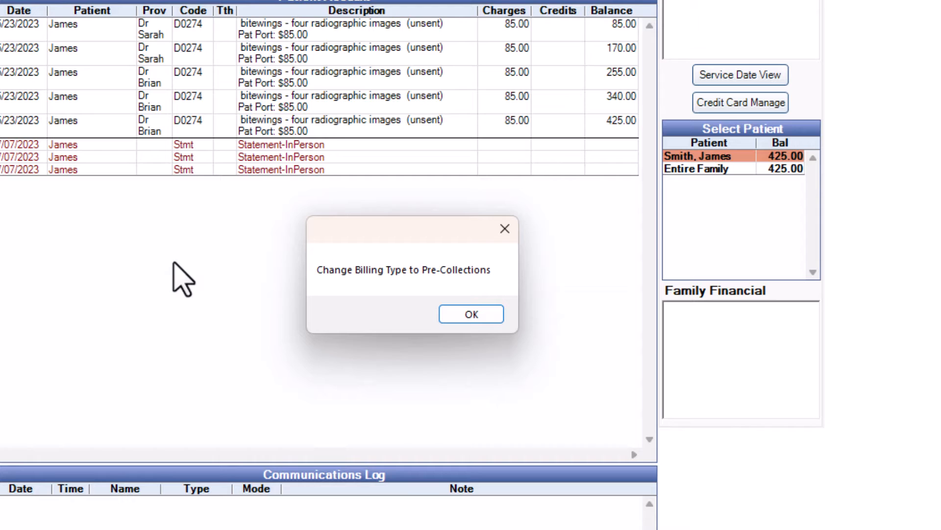
mouse_move(450, 401)
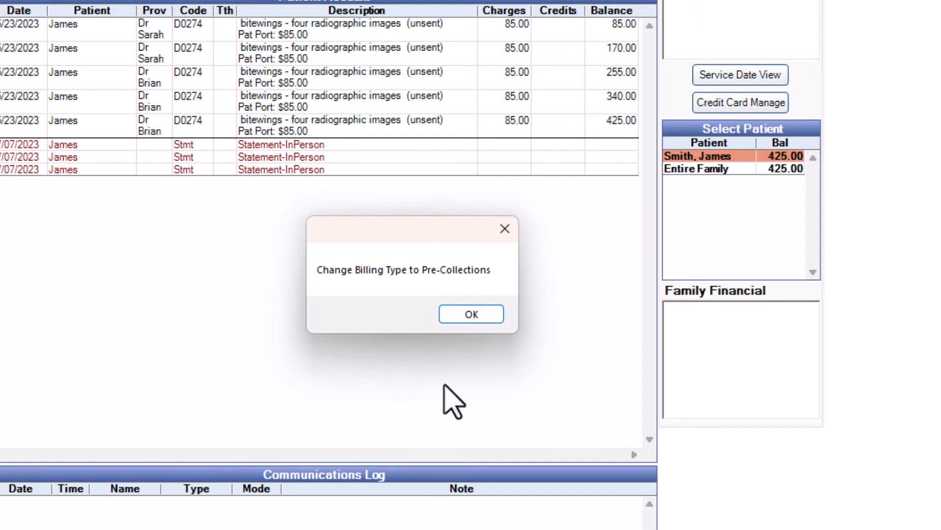
mouse_move(543, 360)
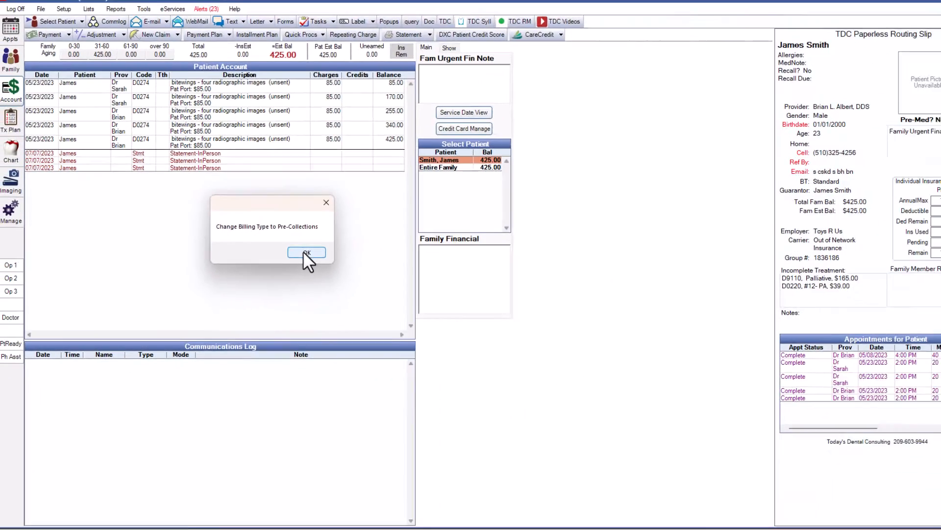
Accept the billing type change and save James's billing type as Bad Debt - Precollections
left_click(306, 252)
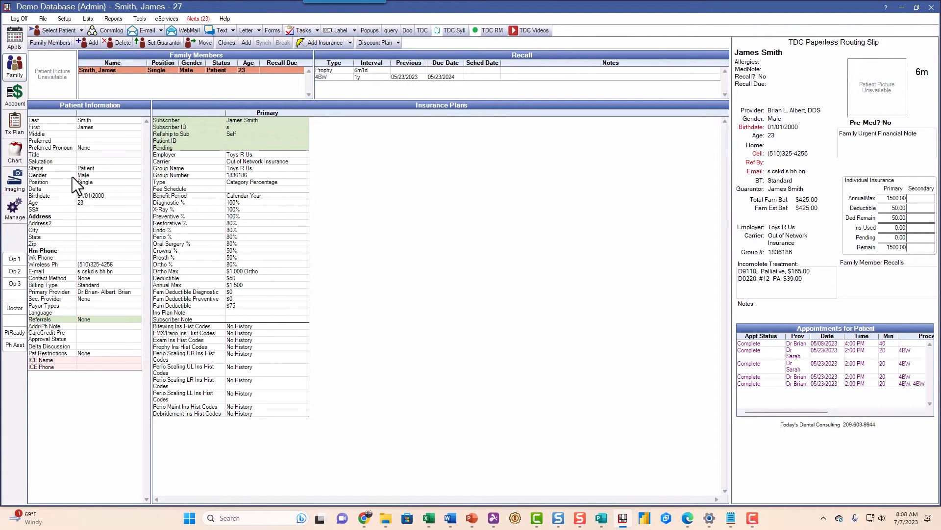
mouse_move(114, 221)
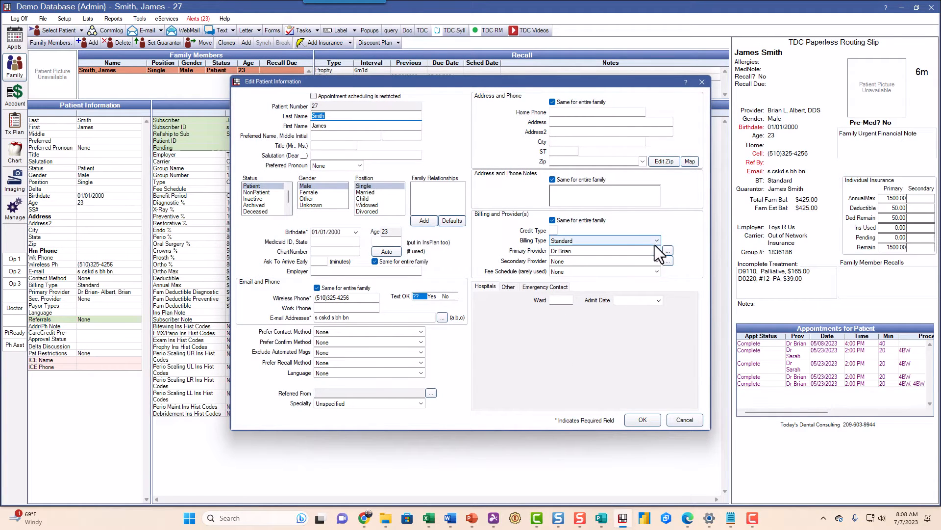
left_click(657, 240)
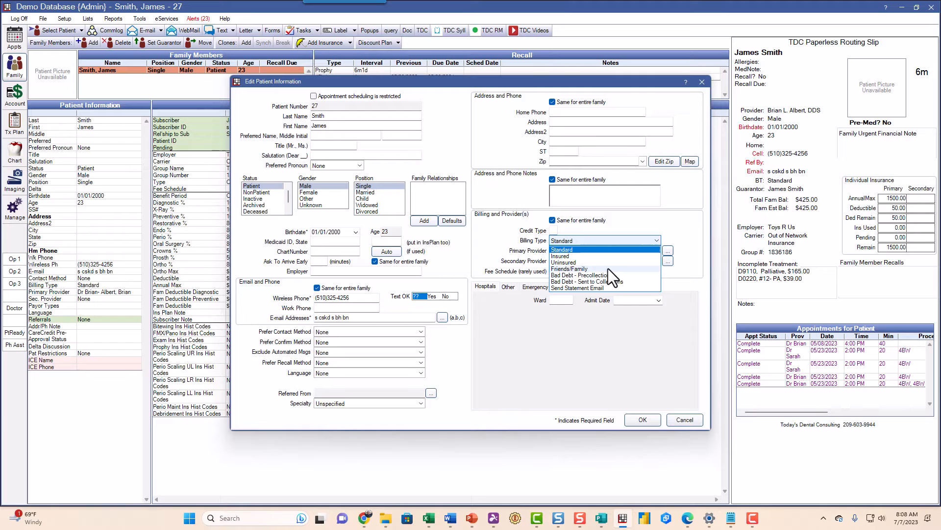
left_click(575, 276)
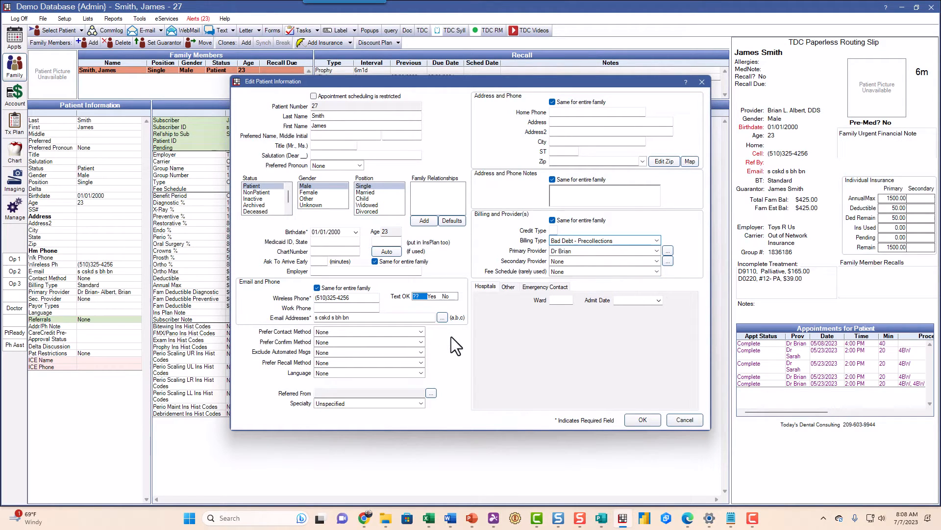
mouse_move(628, 399)
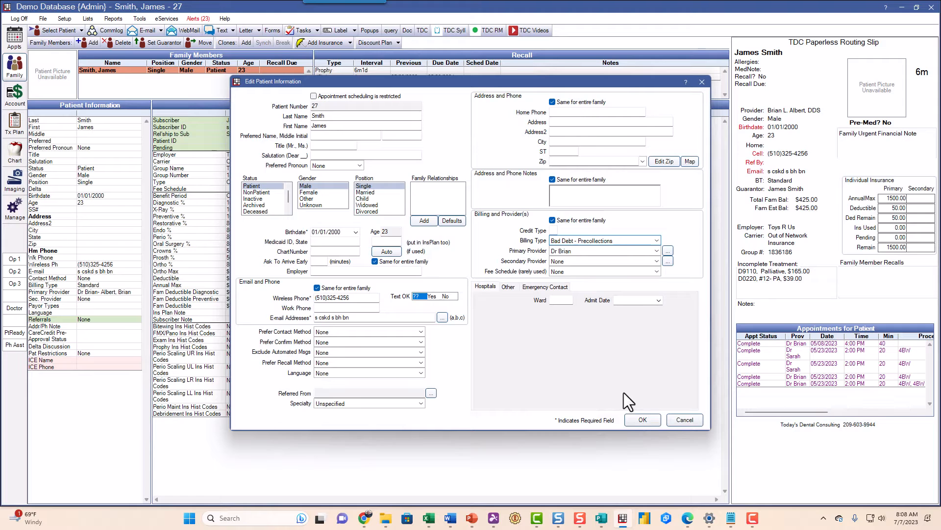
left_click(642, 419)
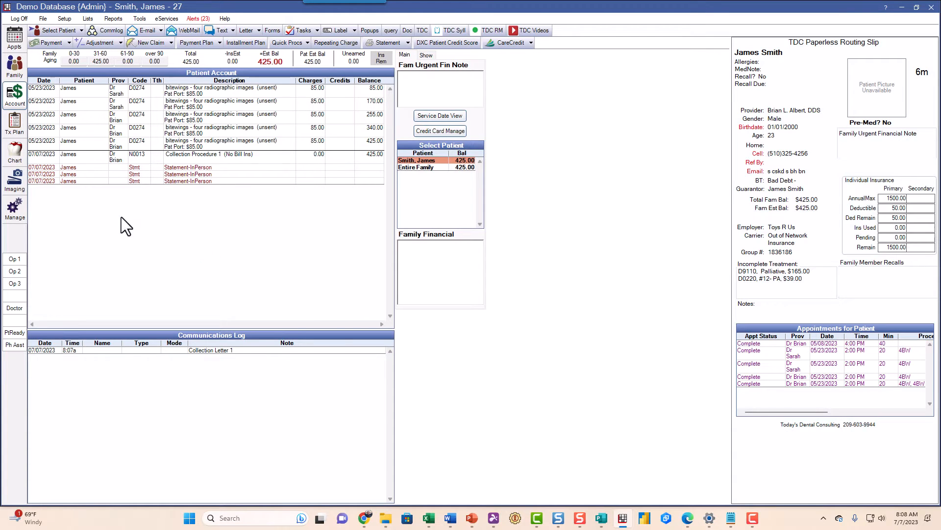
left_click(14, 148)
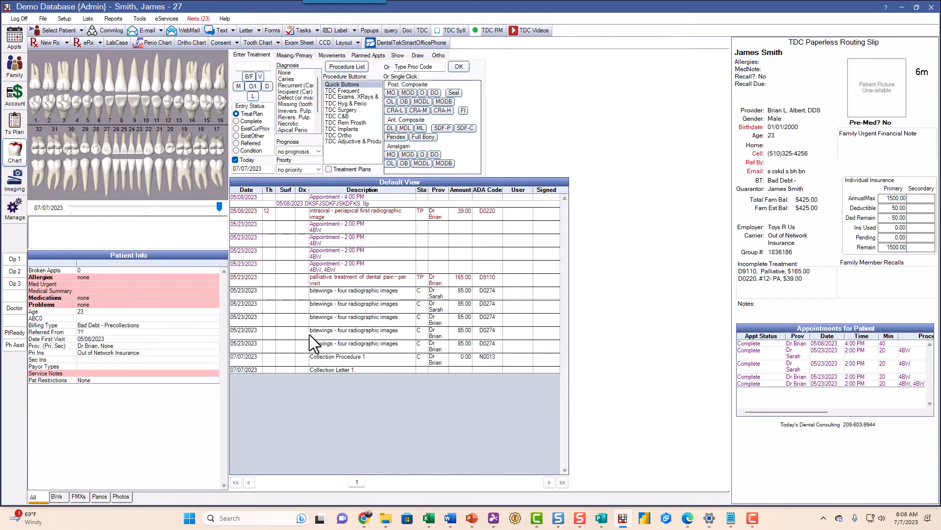
left_click(336, 369)
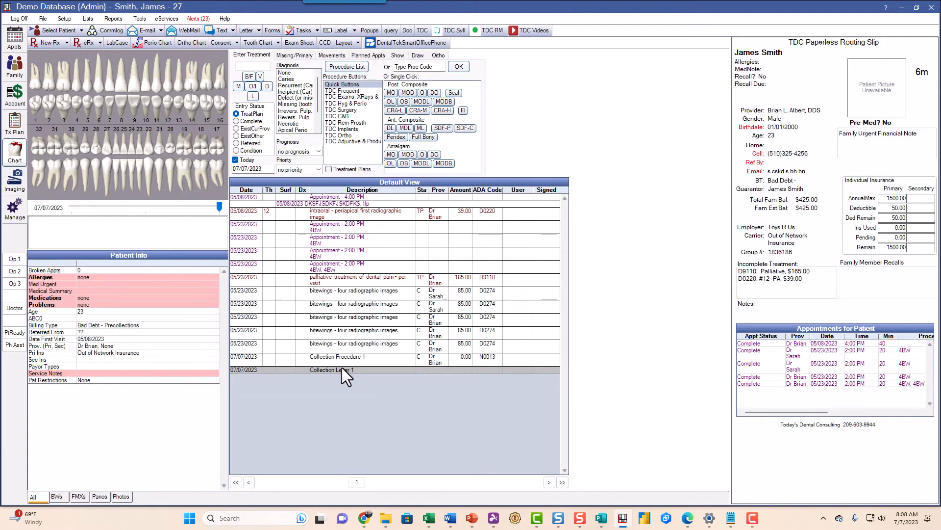
mouse_move(14, 95)
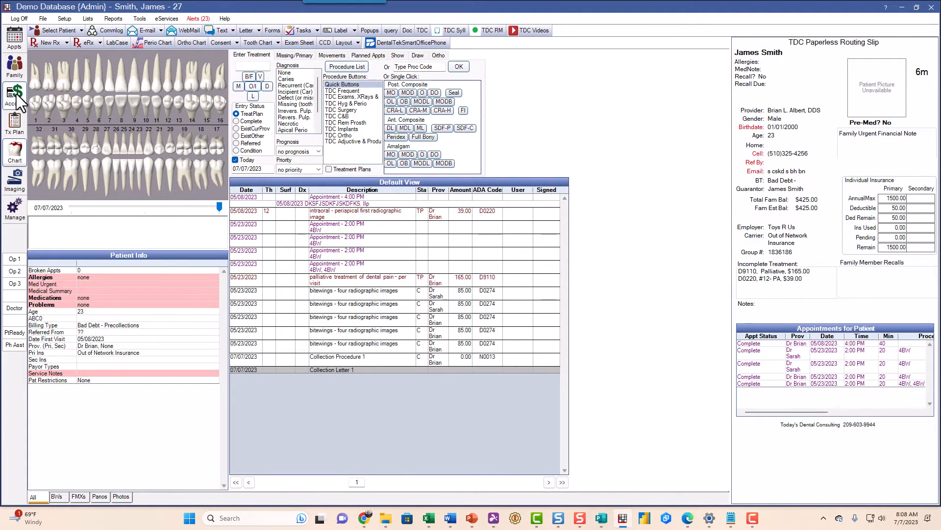
Post Collection Procedure 2 from the Account ledger and save Collection Letter 2
left_click(14, 96)
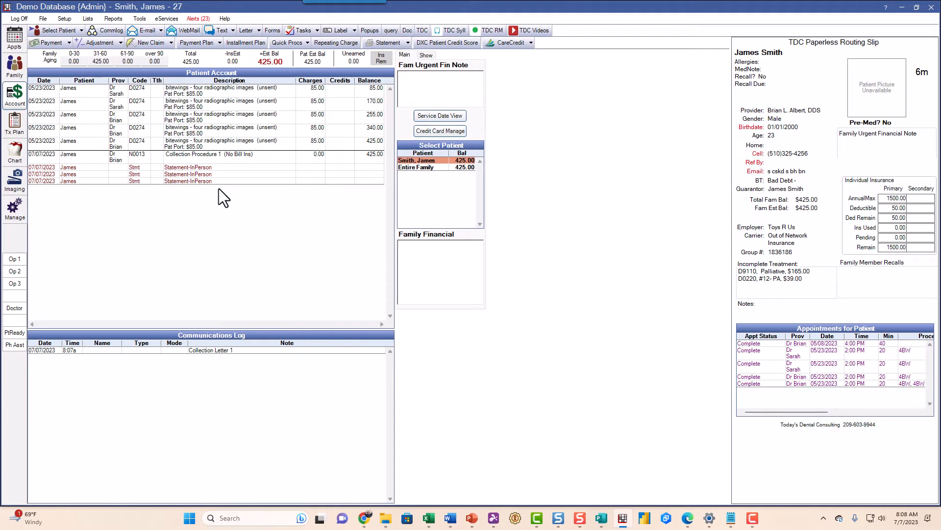
mouse_move(19, 112)
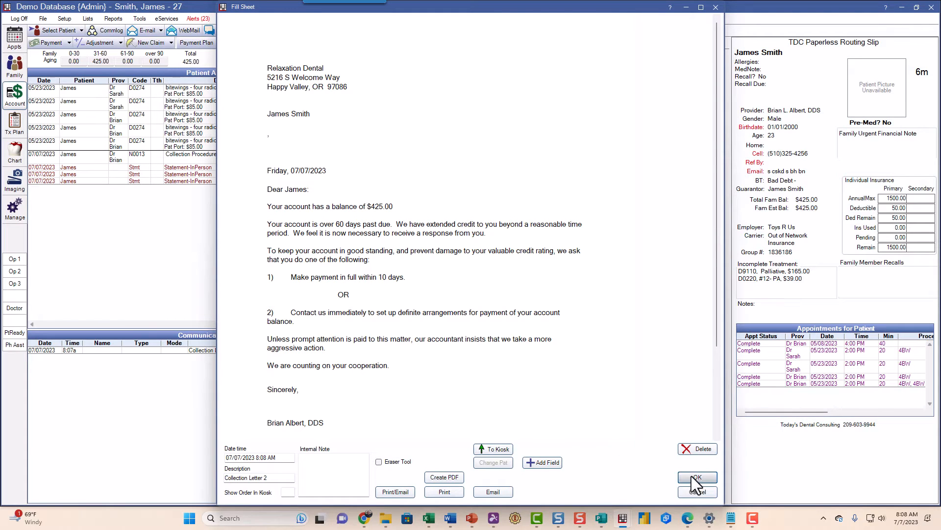
left_click(696, 477)
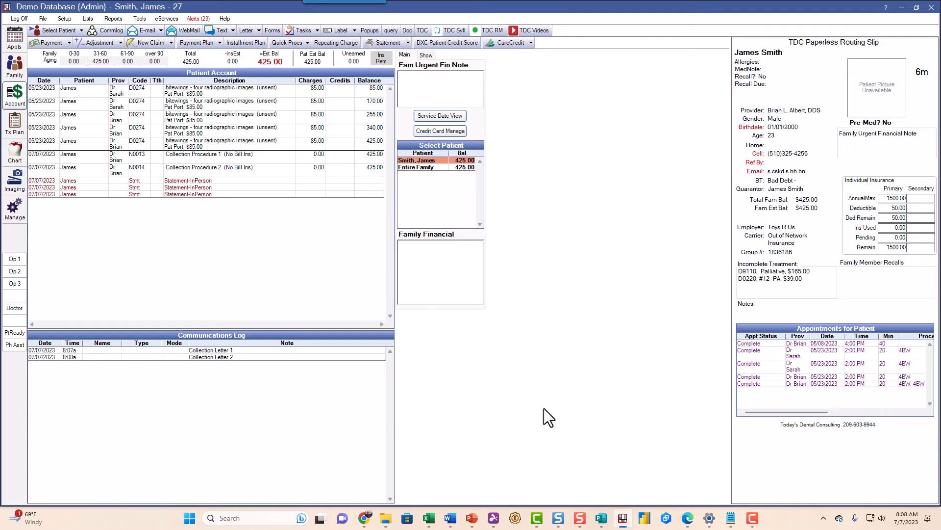
mouse_move(337, 255)
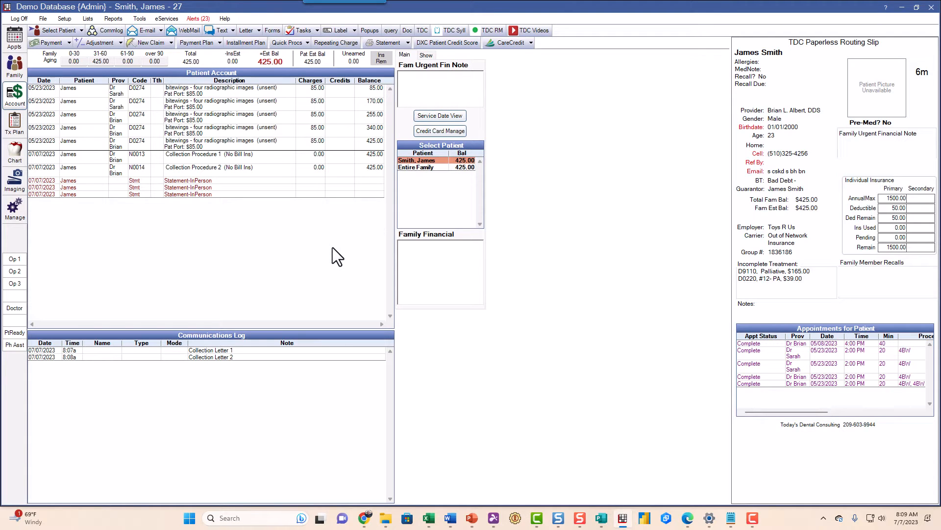
mouse_move(335, 255)
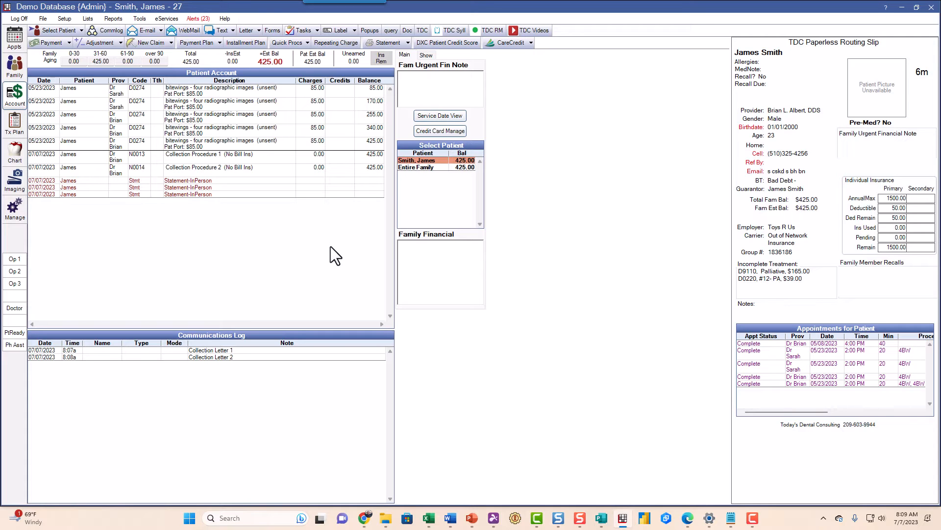
mouse_move(308, 59)
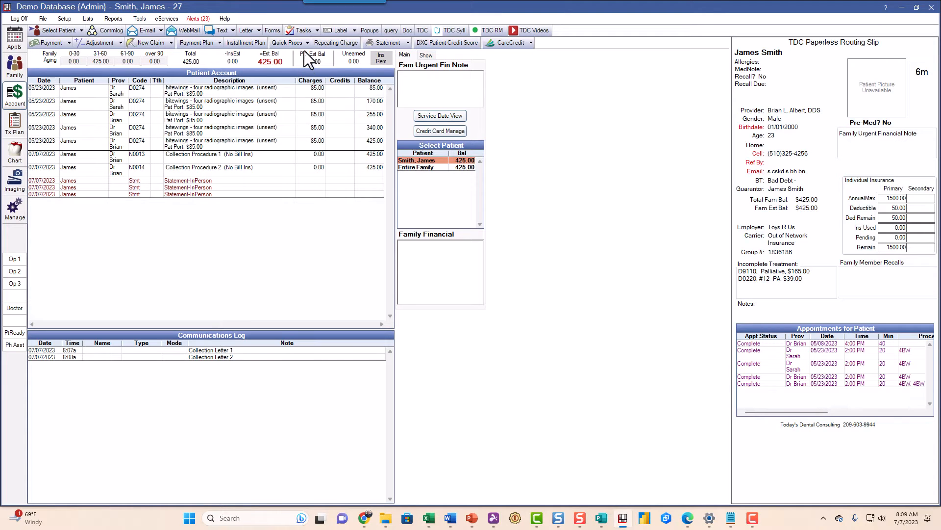
Post Collection Procedure 3 to generate the 120-day final notice, Collection Letter 3
left_click(288, 42)
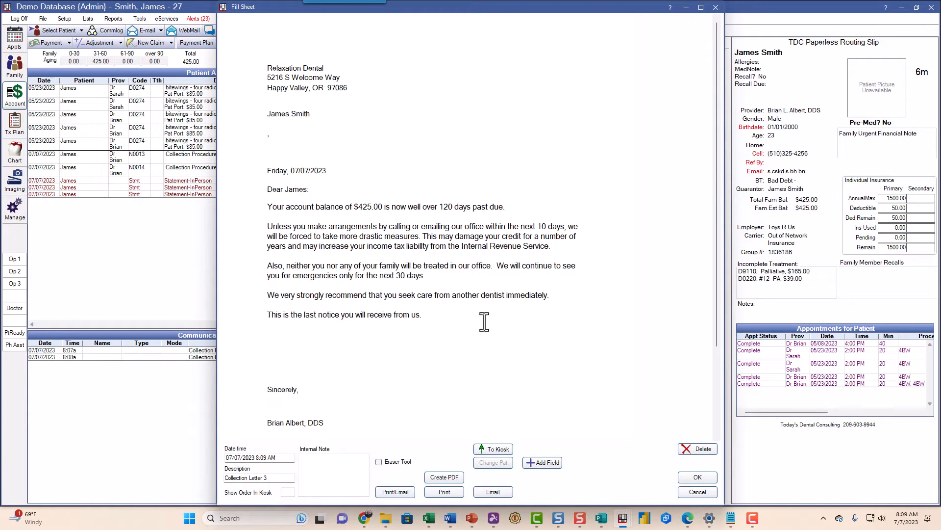
mouse_move(544, 354)
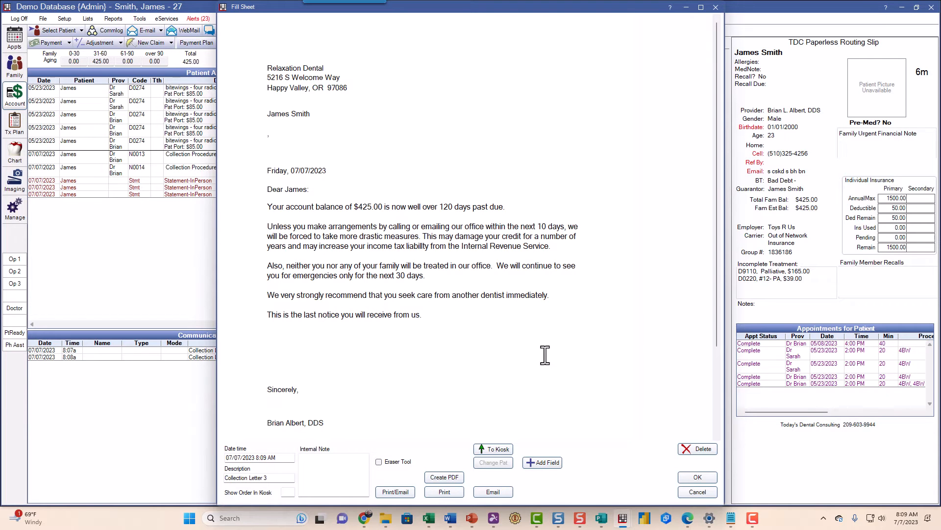
mouse_move(580, 456)
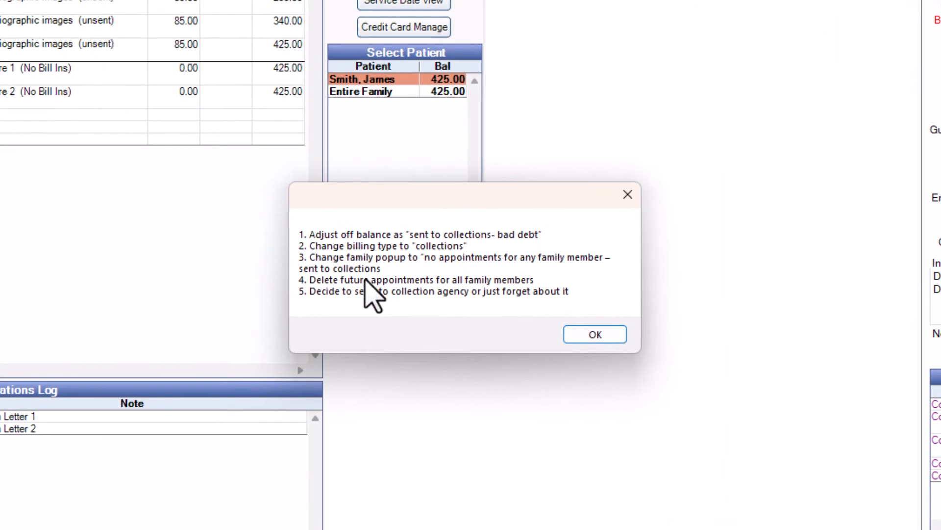
mouse_move(375, 291)
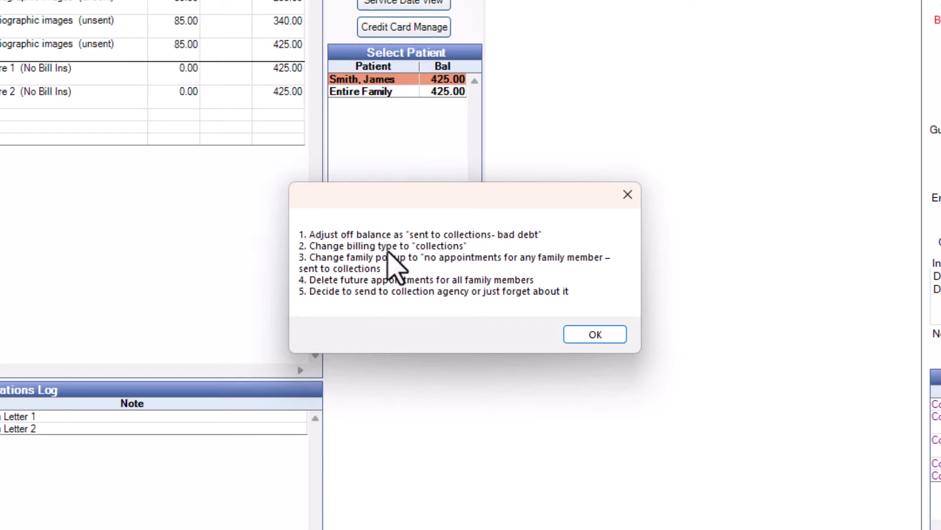
mouse_move(198, 180)
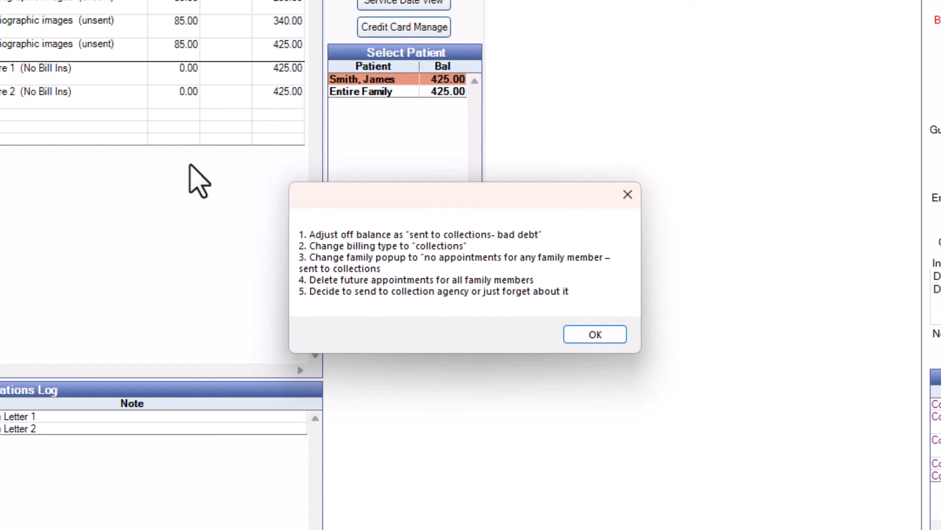
mouse_move(207, 207)
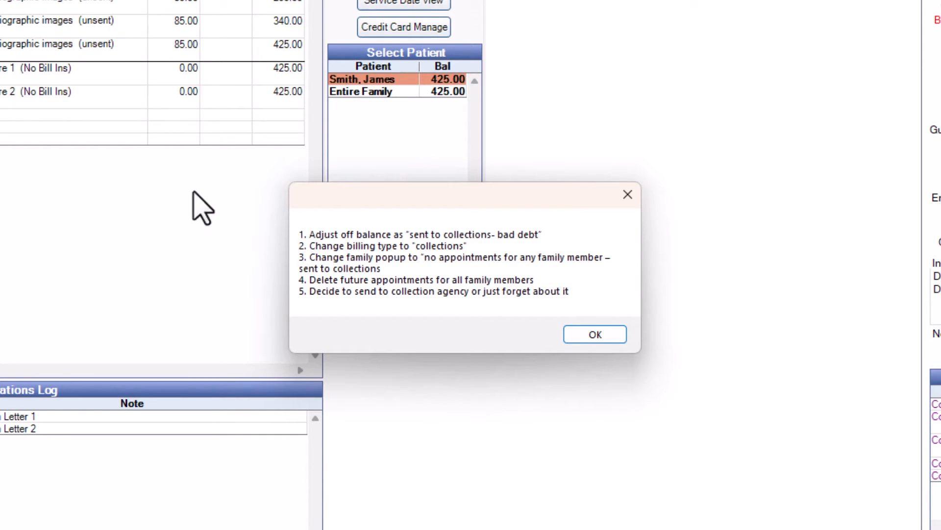
mouse_move(447, 303)
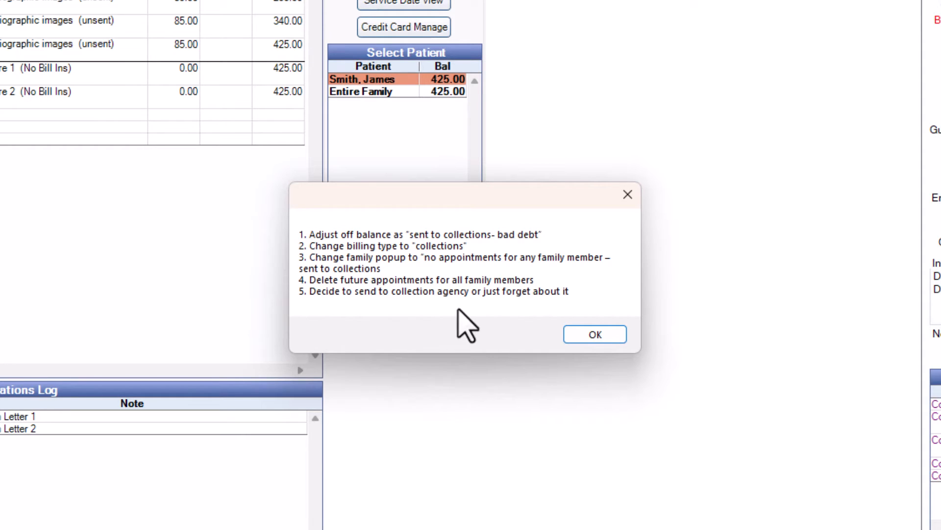
mouse_move(484, 315)
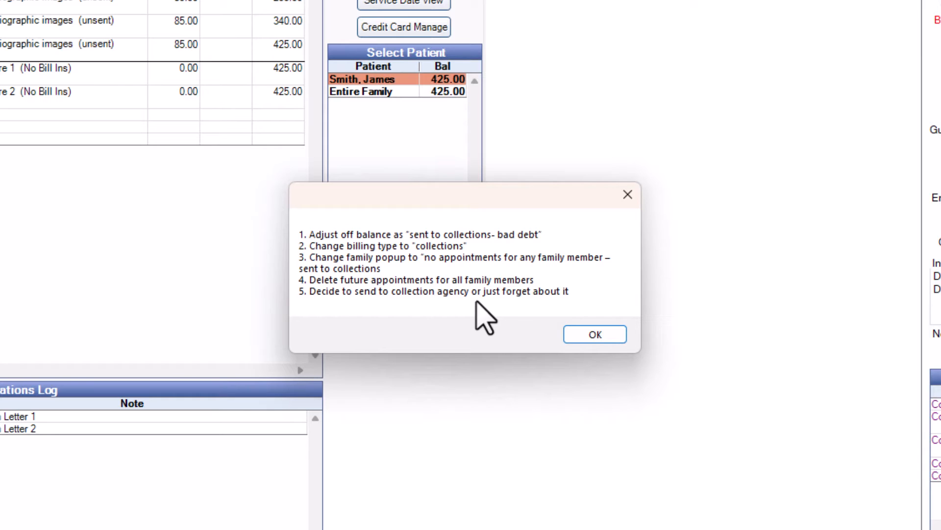
mouse_move(465, 276)
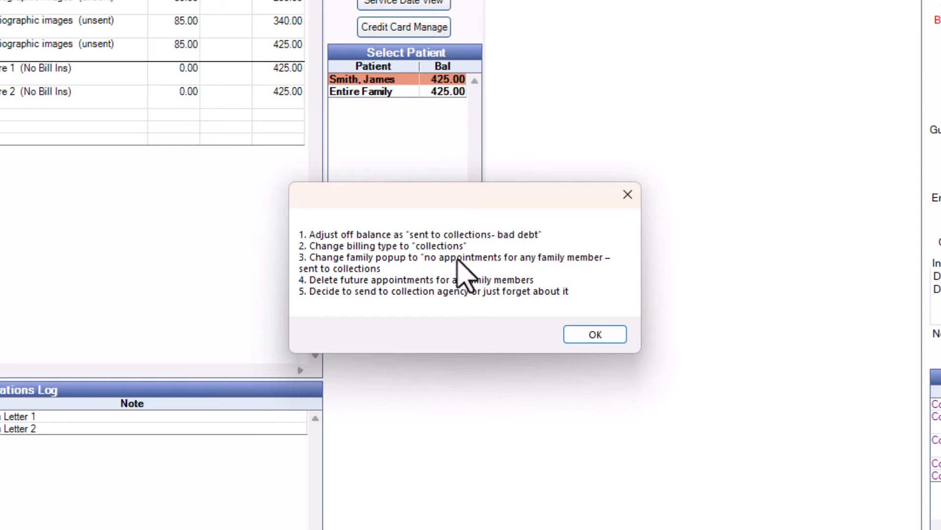
mouse_move(438, 342)
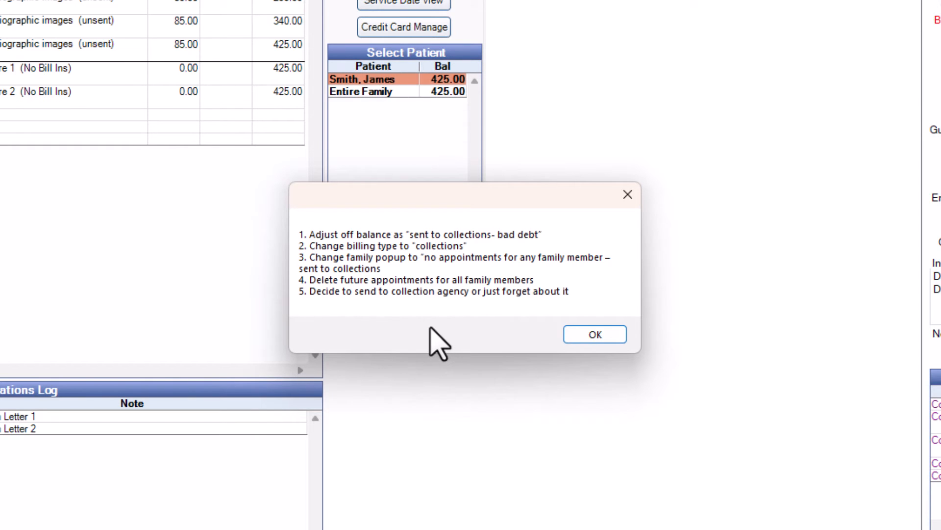
mouse_move(477, 252)
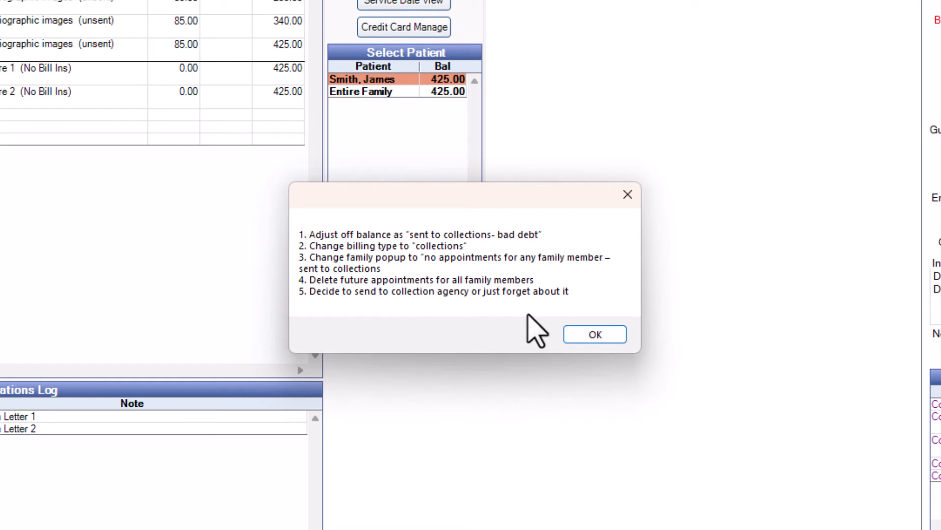
Add a $425 Bad Debt adjustment with a note, zeroing James's balance
left_click(594, 333)
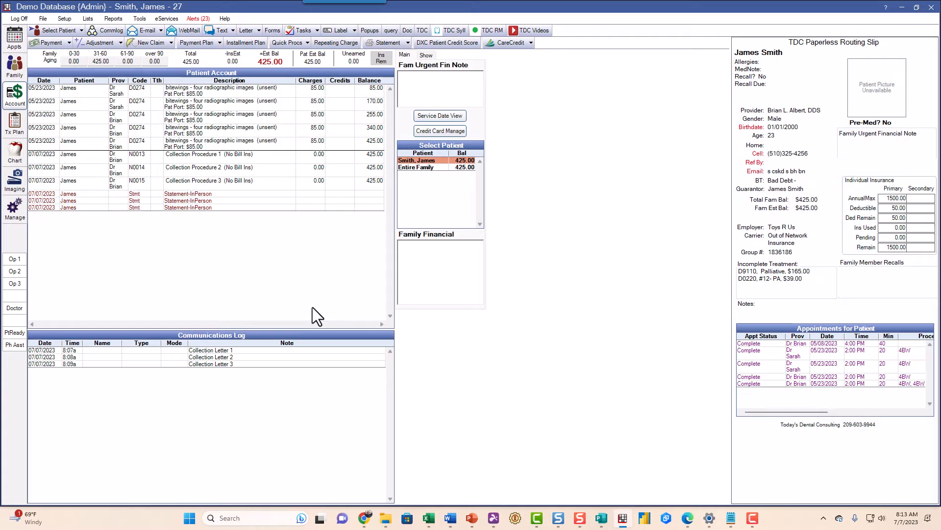
mouse_move(372, 188)
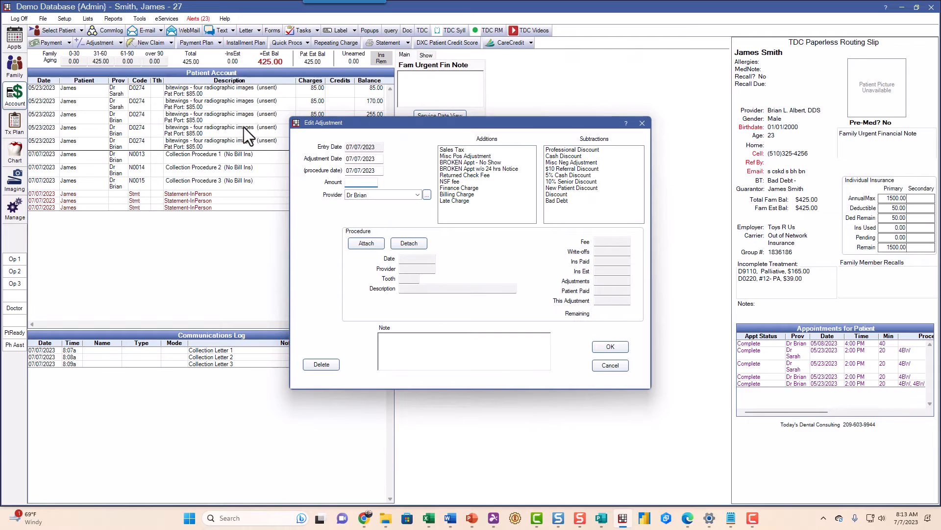
left_click(557, 200)
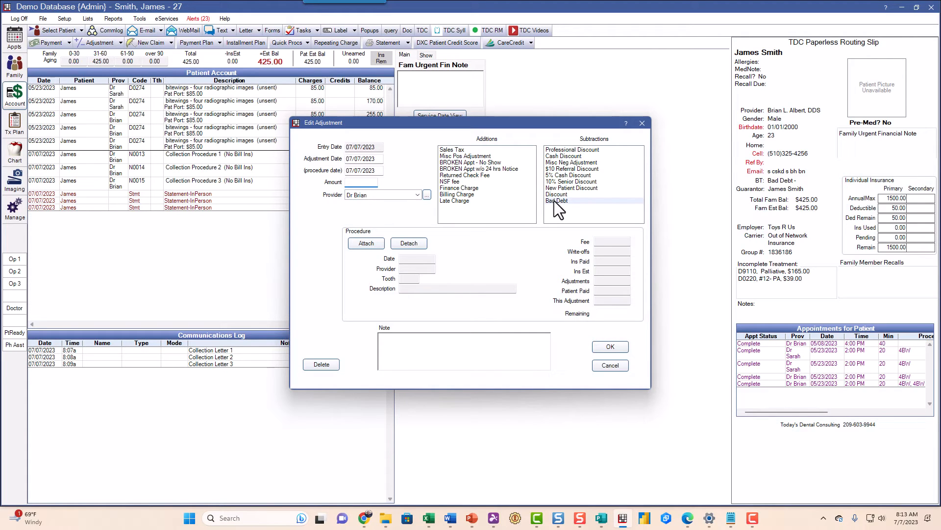
left_click(557, 200)
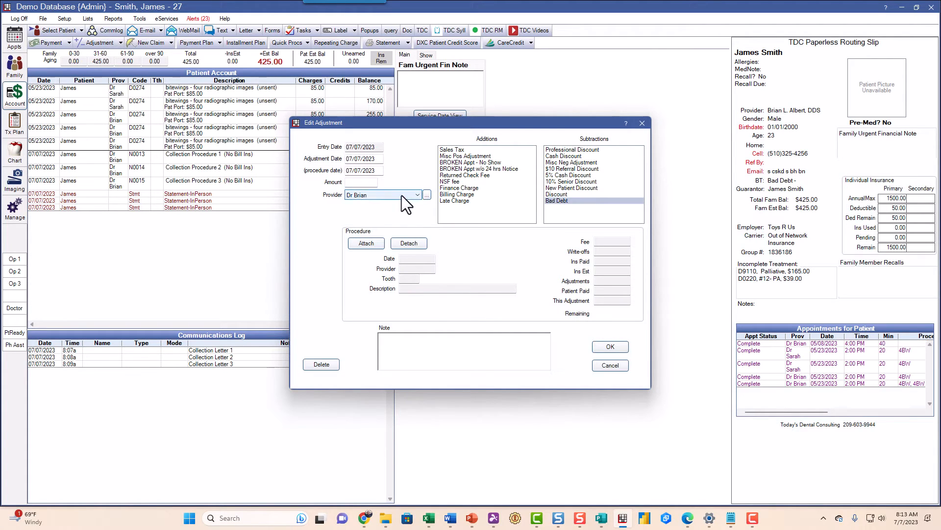
type("4")
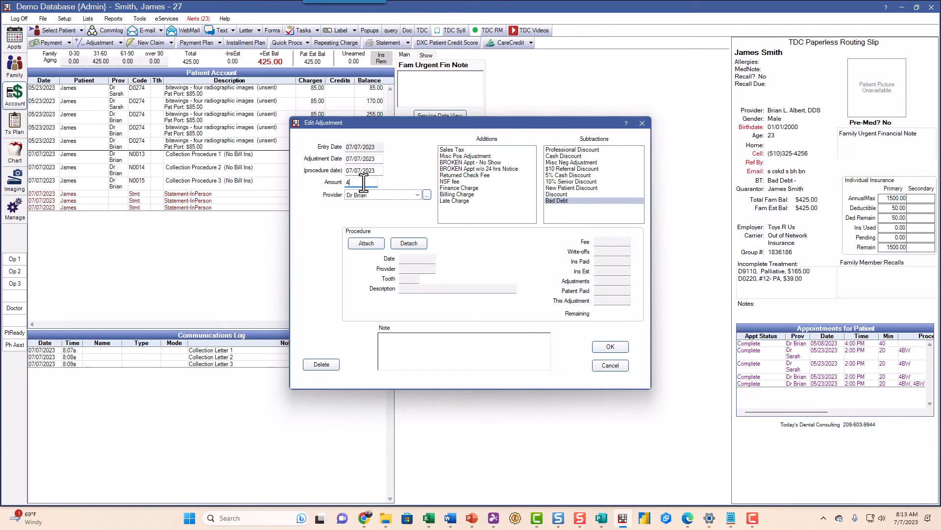
type("25")
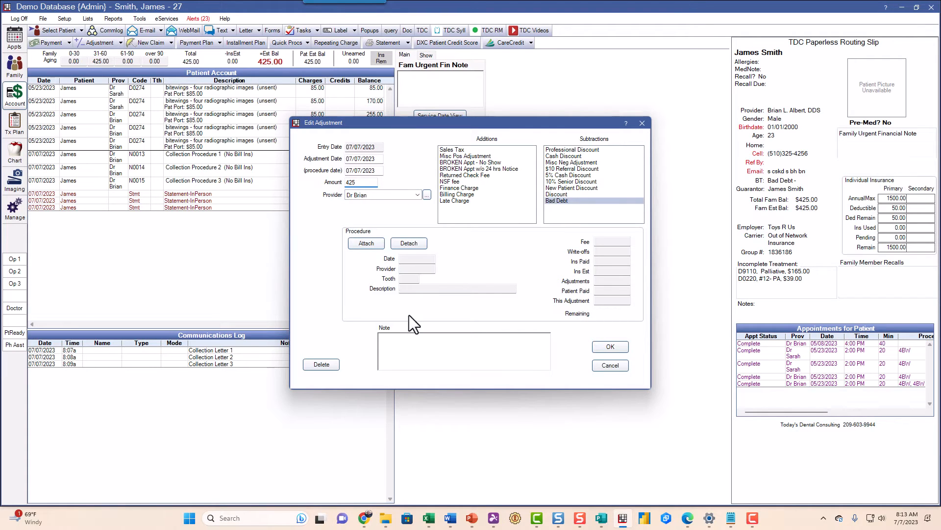
type("ba")
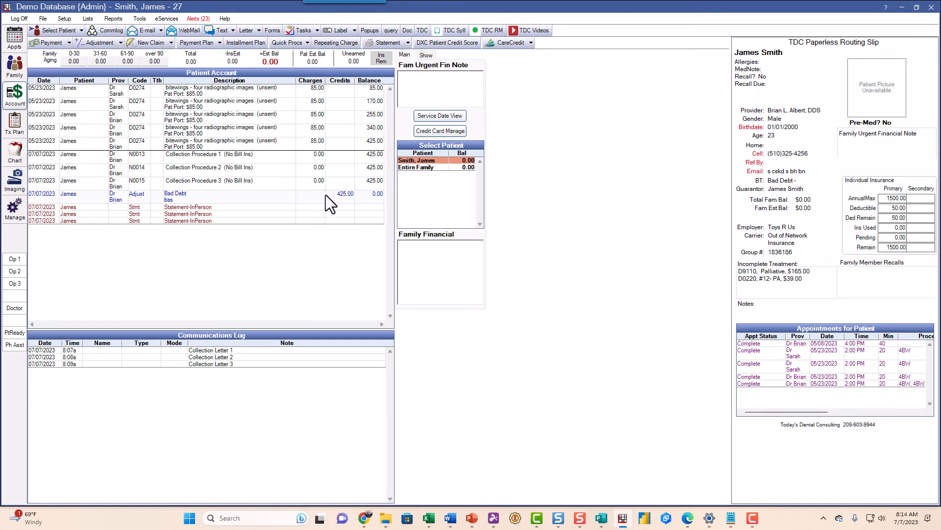
mouse_move(326, 203)
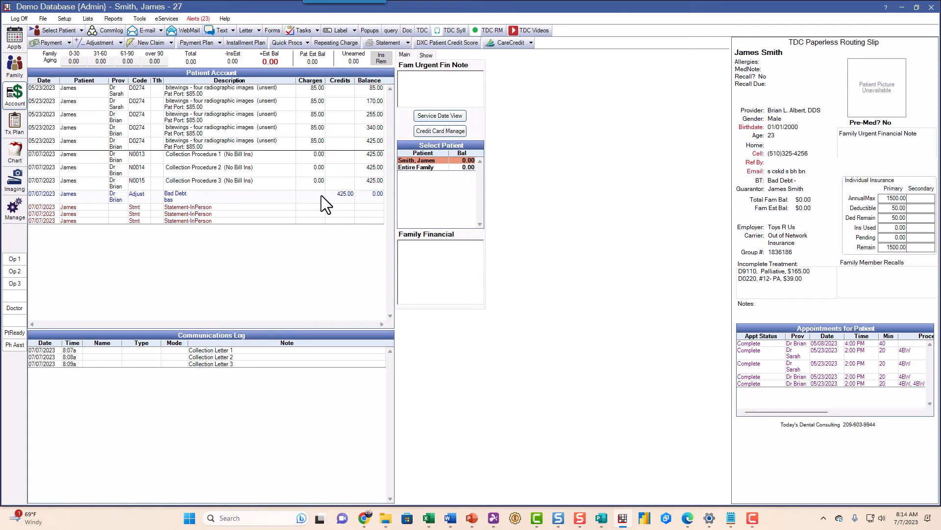
mouse_move(285, 201)
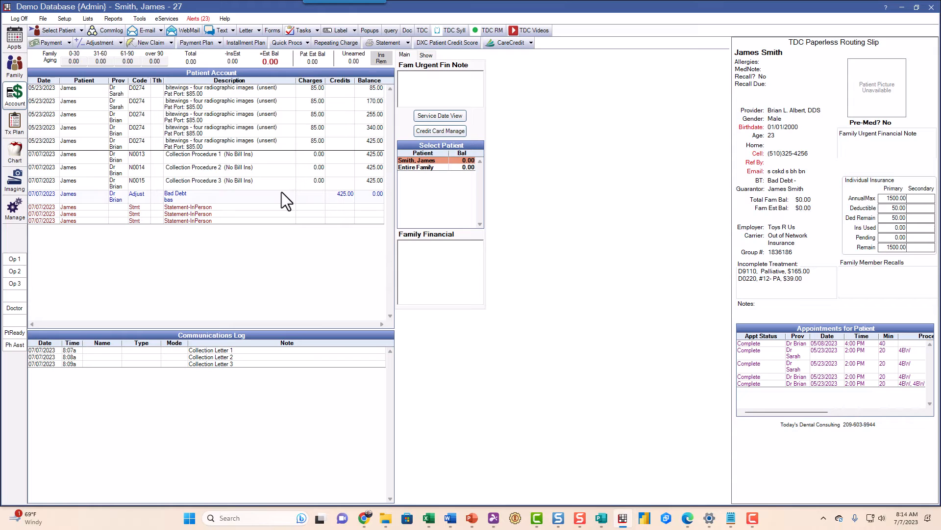
left_click(13, 64)
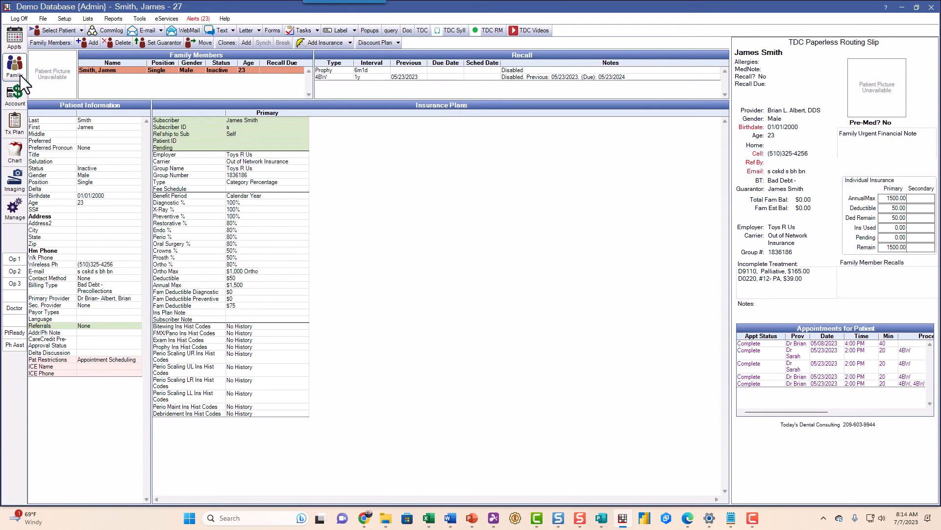
mouse_move(510, 91)
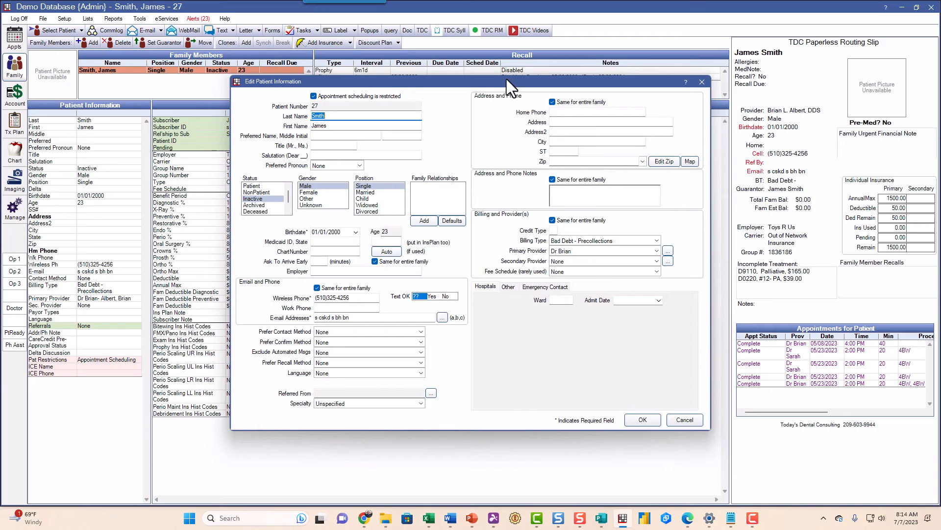
mouse_move(391, 183)
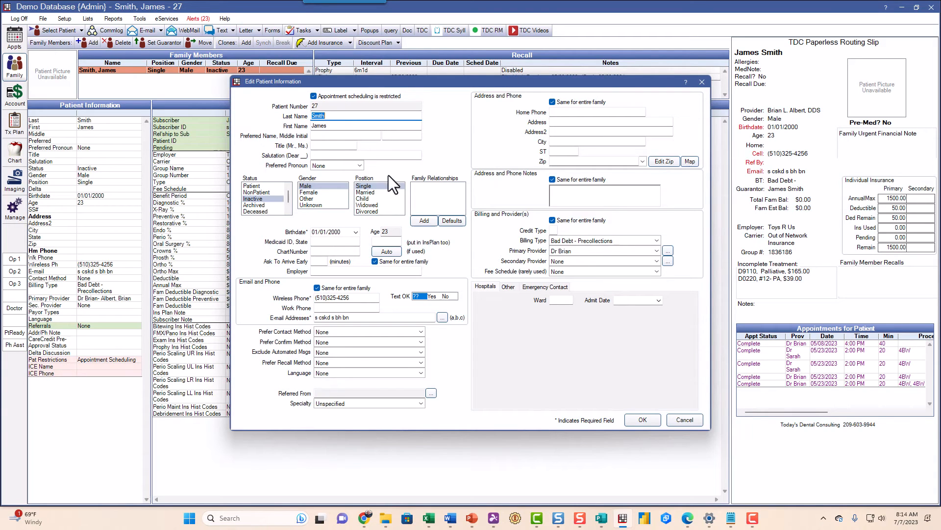
left_click(252, 185)
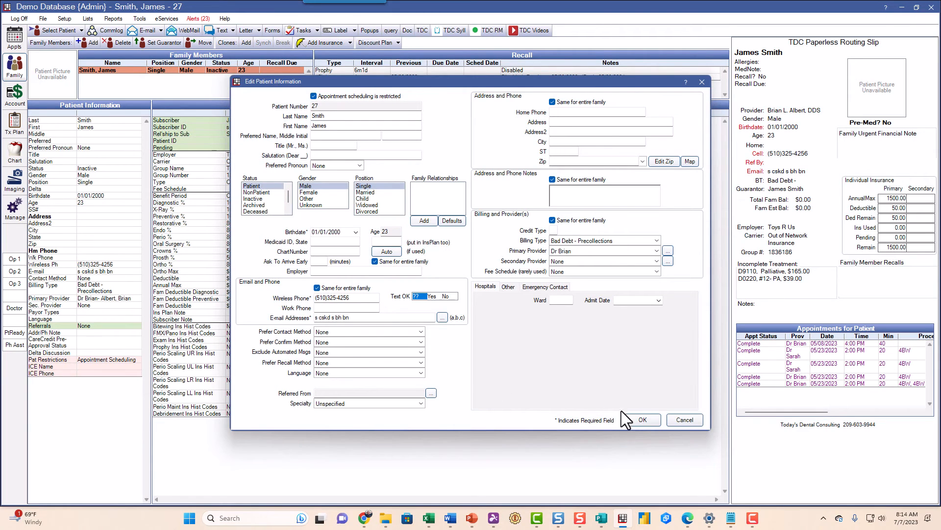
left_click(641, 420)
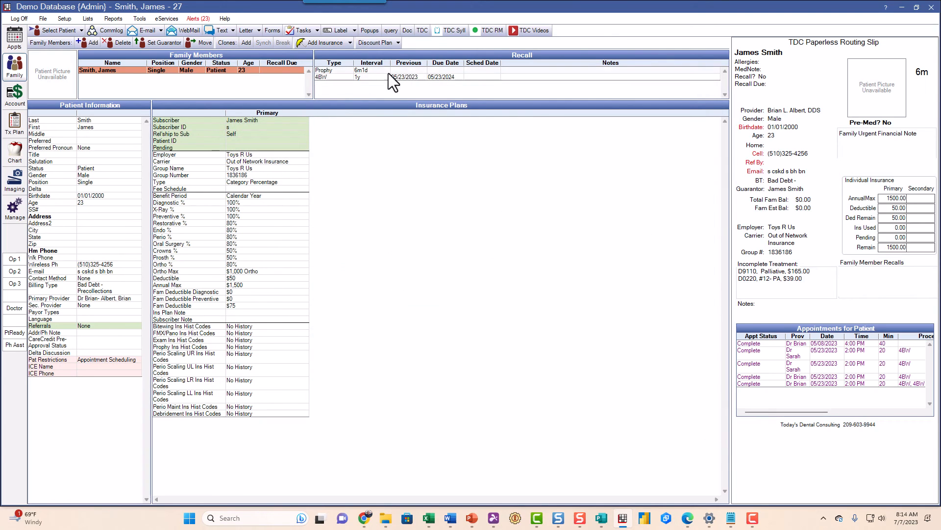
mouse_move(165, 177)
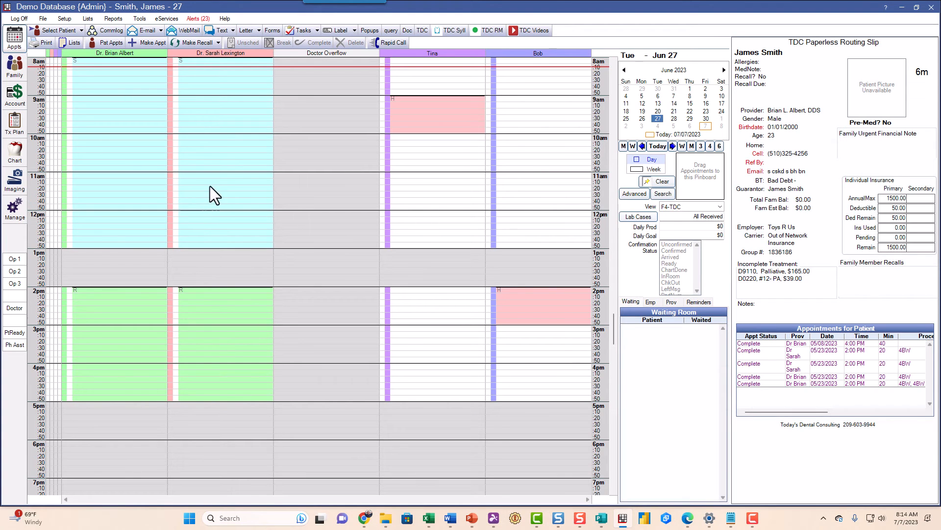
mouse_move(398, 185)
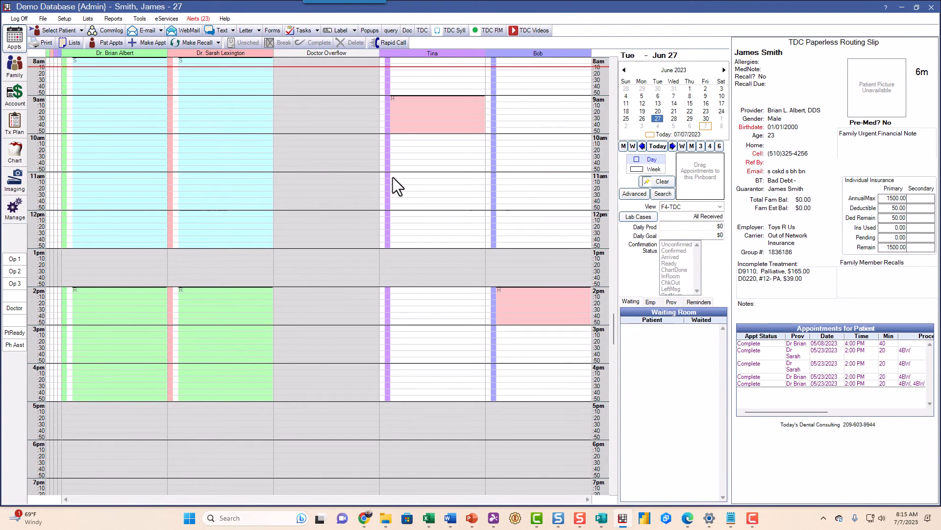
Attempt Make Appt for James and dismiss the patient restriction warning
left_click(59, 30)
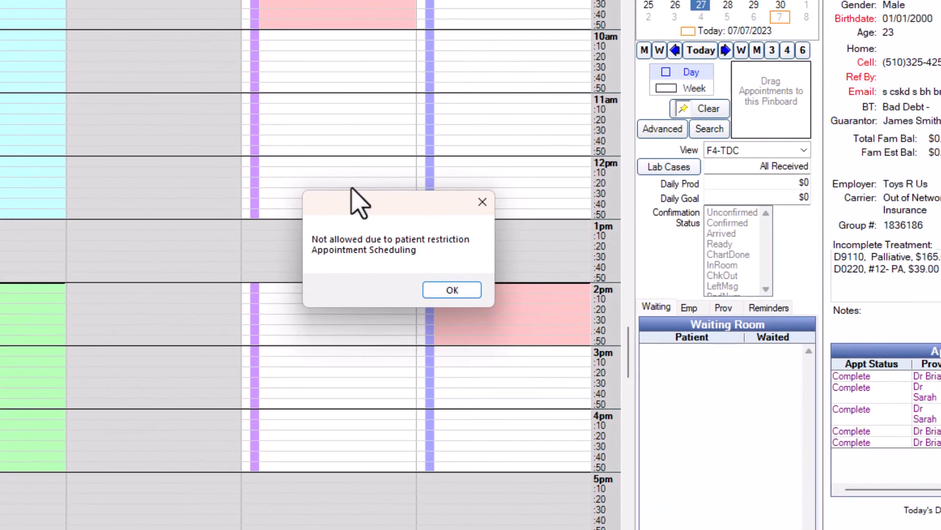
mouse_move(423, 231)
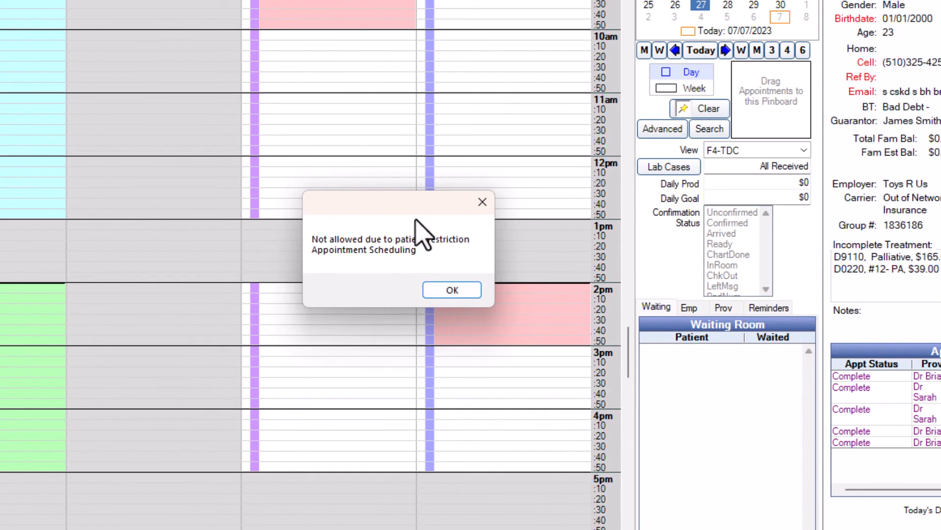
left_click(452, 289)
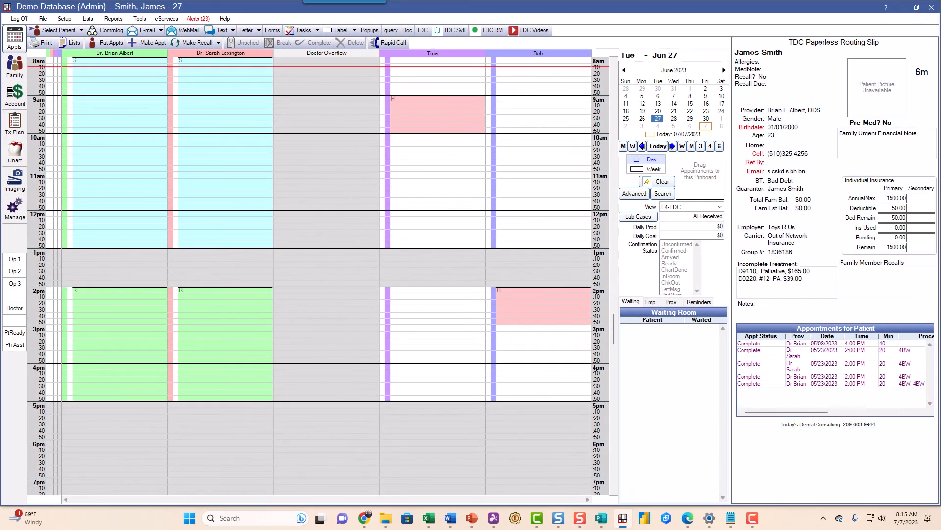
left_click(13, 64)
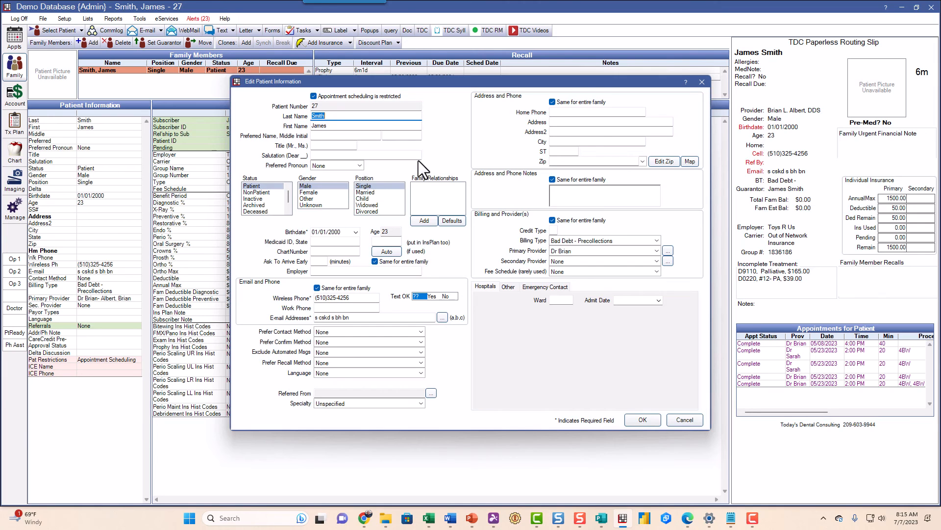
mouse_move(433, 155)
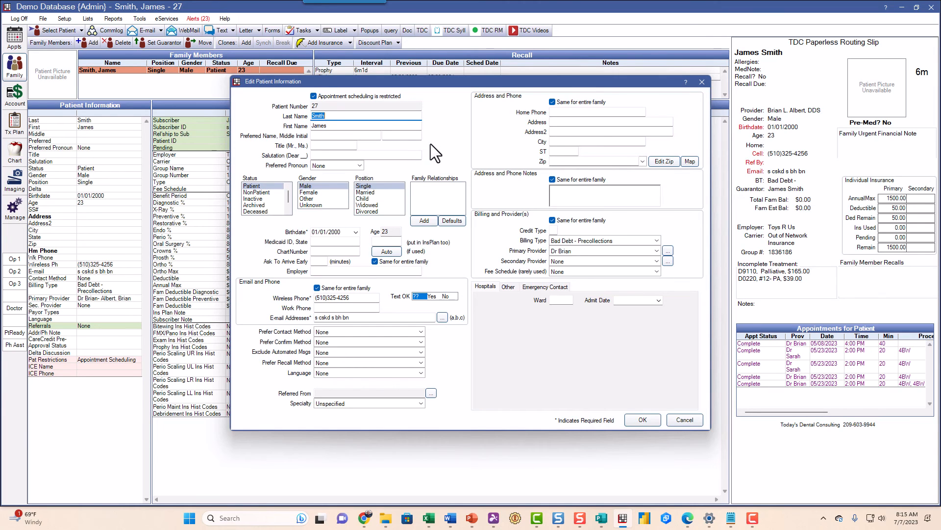